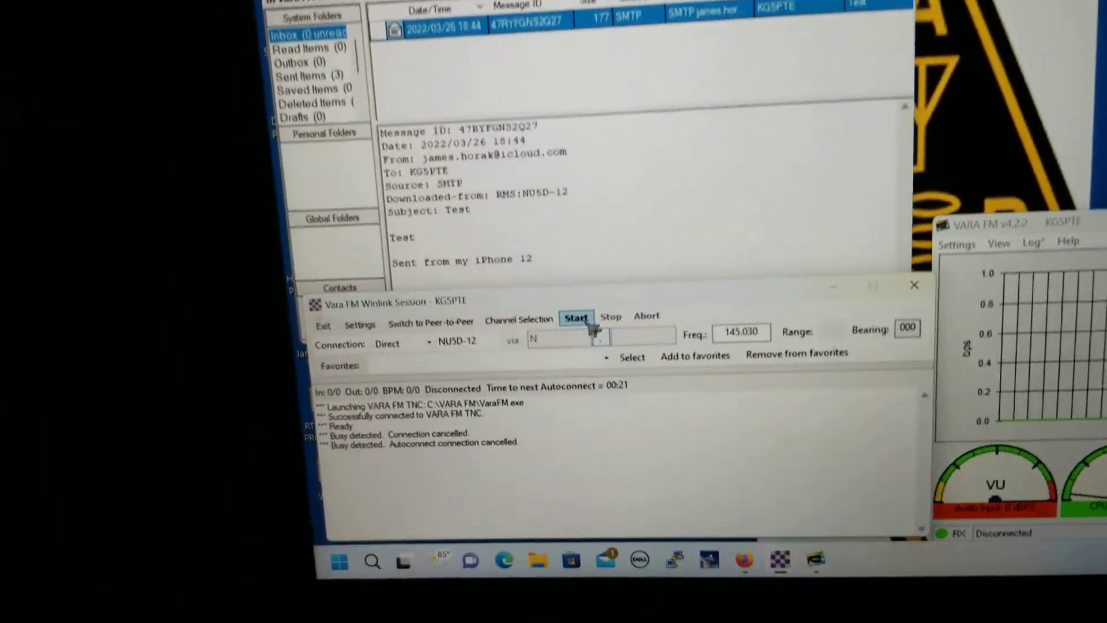
# Start the Vara FM session and force a connection to NU5D-12 despite the busy-channel warning.
pyautogui.click(576, 317)
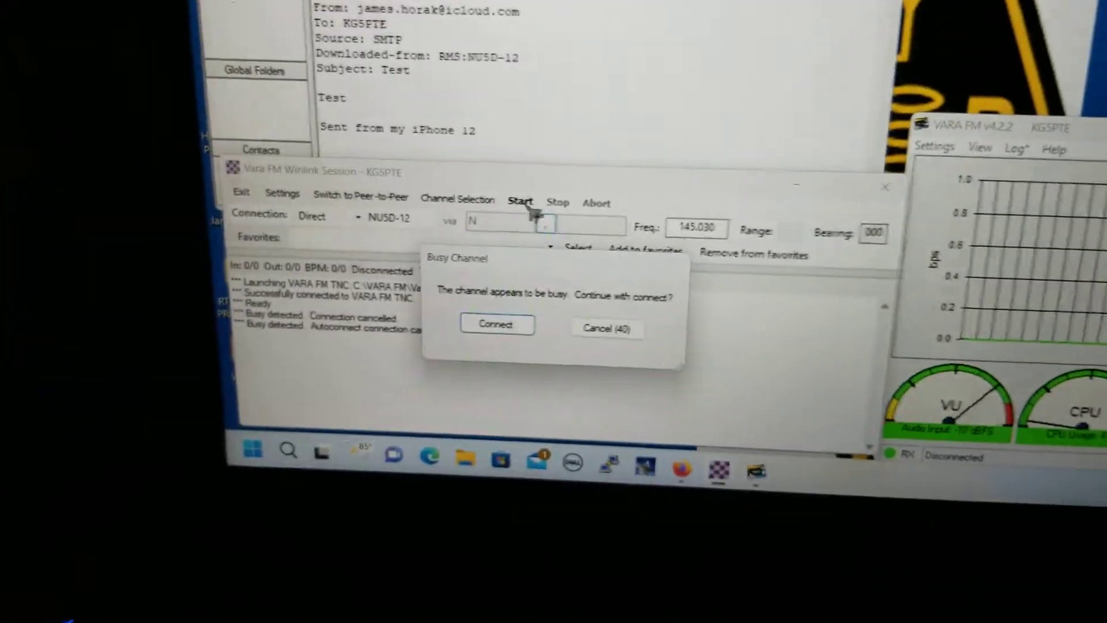
pyautogui.click(497, 324)
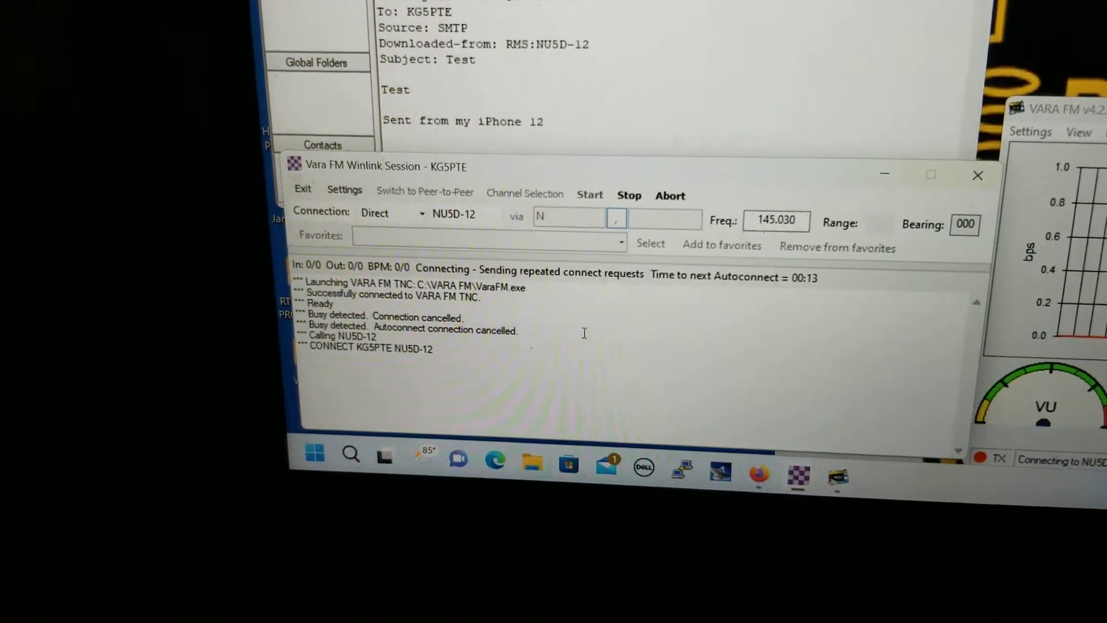